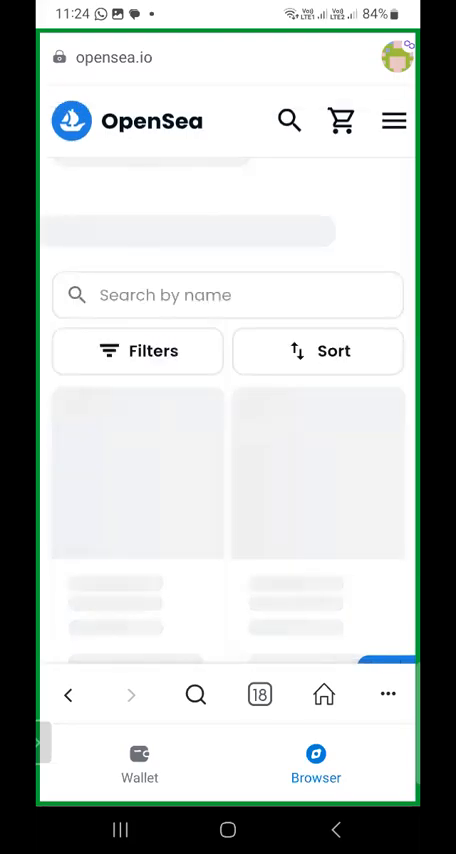
Scroll the profile's Collected tab down to the Energy (Planet IX - Assets) item card
scroll(down, 3)
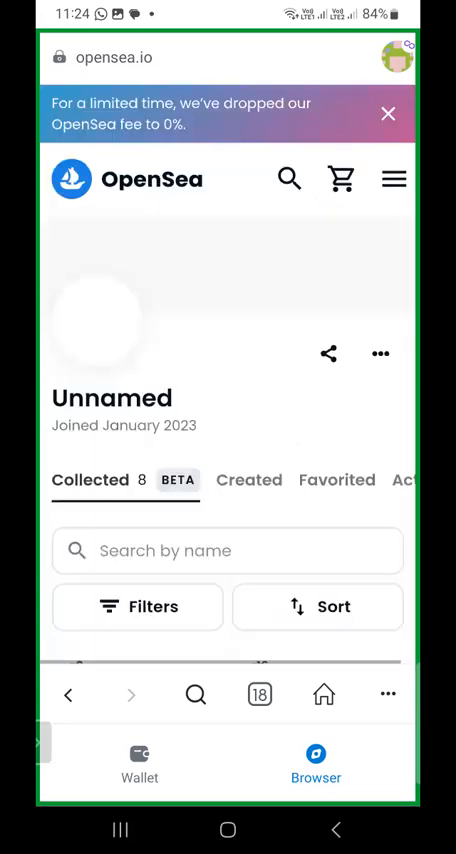
scroll(down, 3)
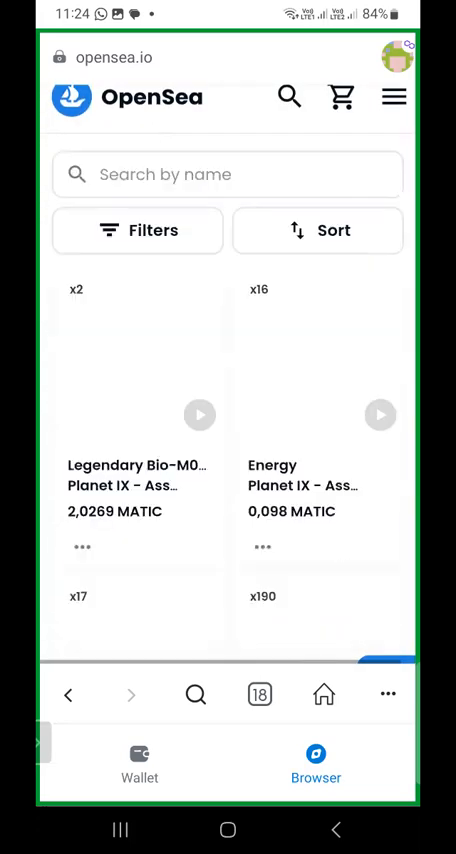
scroll(down, 3)
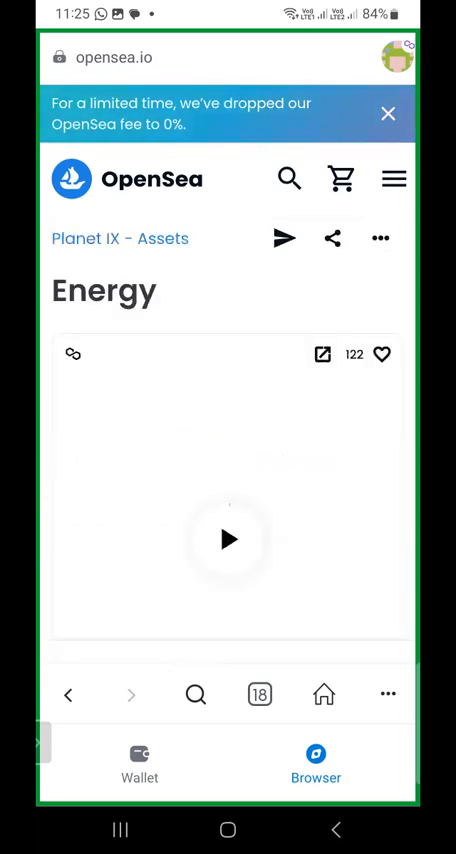
click(228, 540)
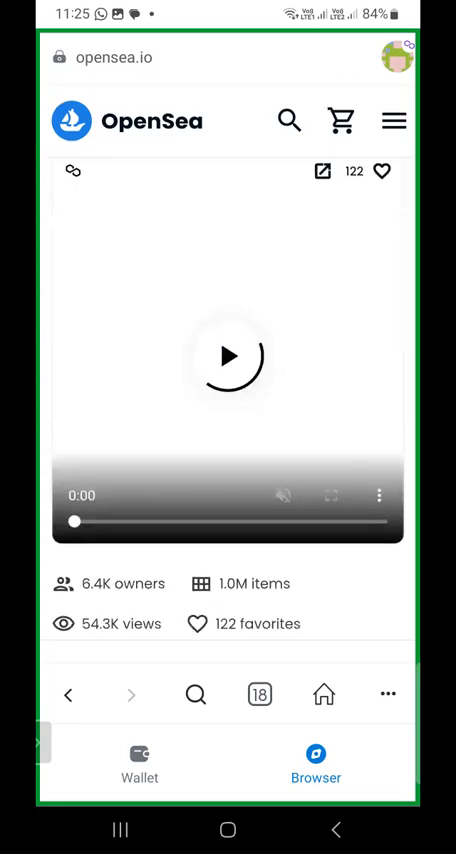
scroll(down, 3)
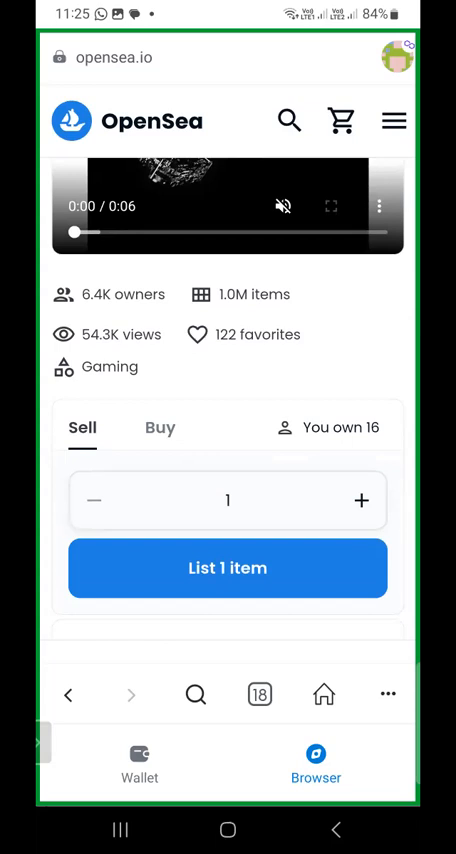
scroll(down, 3)
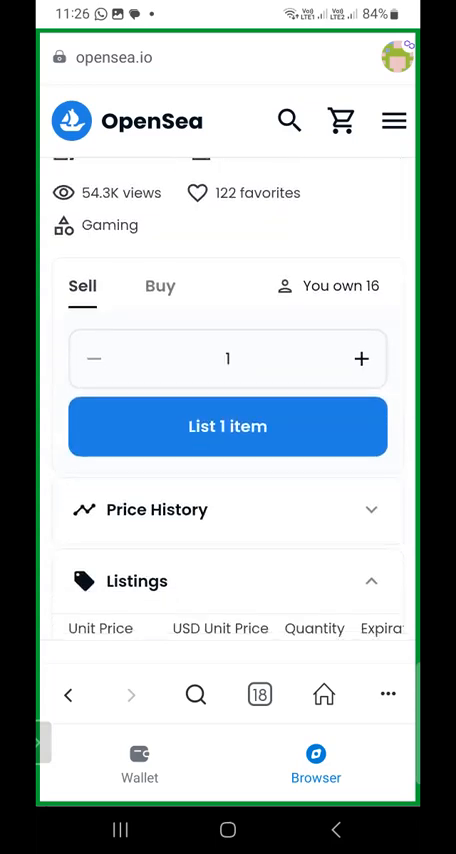
scroll(down, 3)
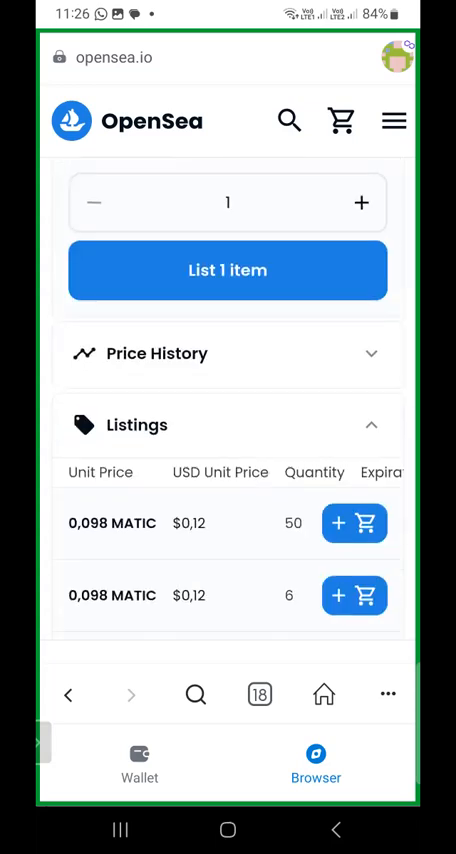
scroll(down, 3)
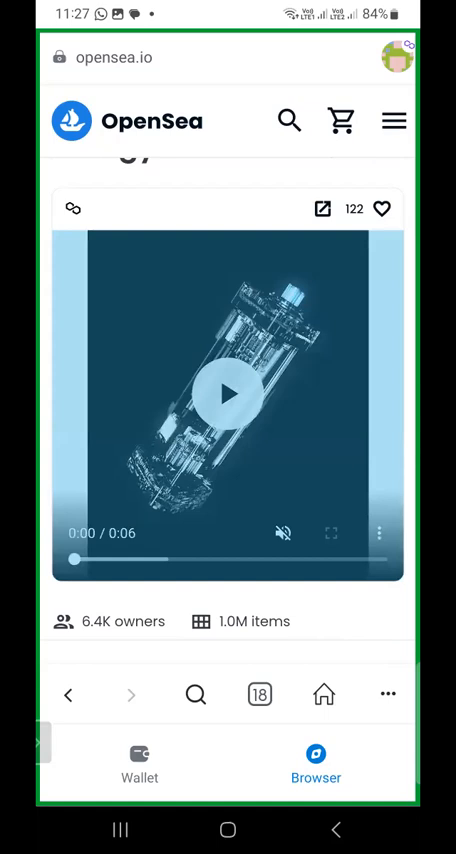
Enter a sell quantity of 16 Energy items, after which OpenSea returns an error page
scroll(down, 3)
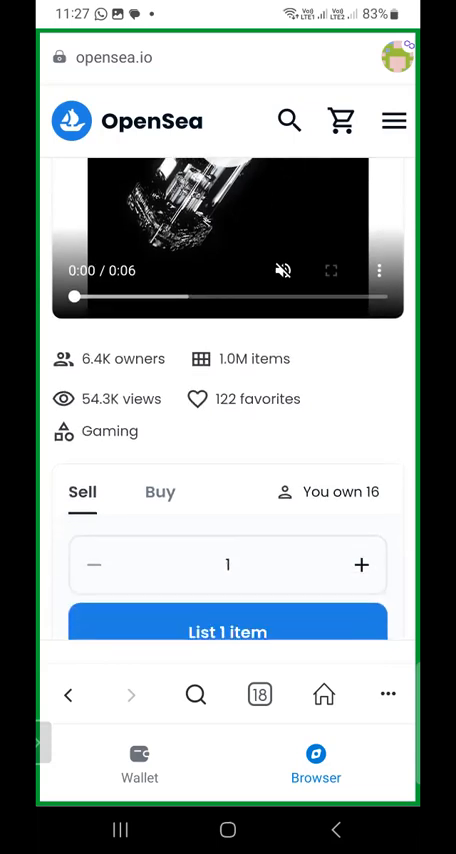
scroll(down, 3)
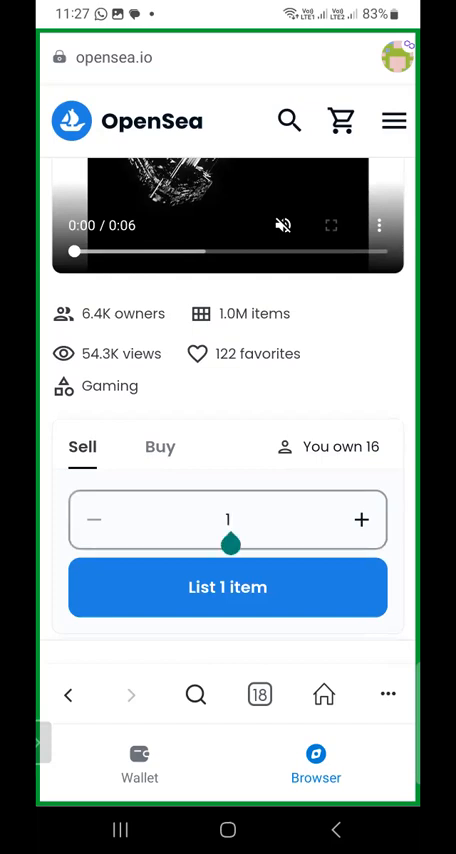
click(228, 520)
text(6)
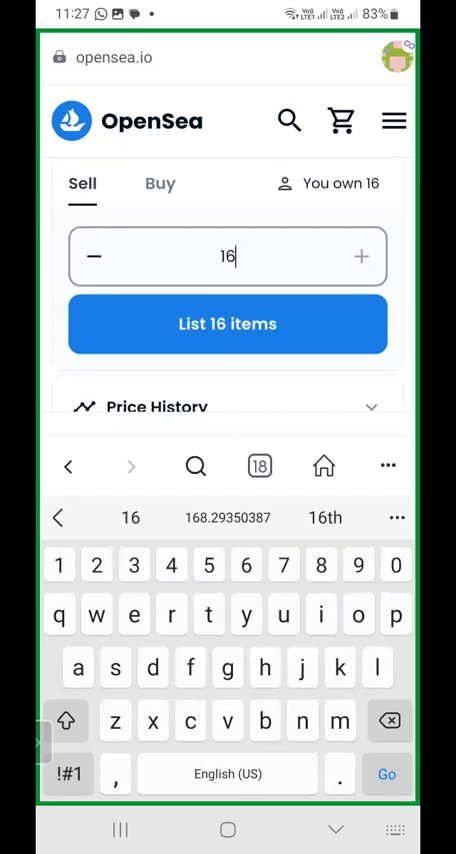
scroll(down, 3)
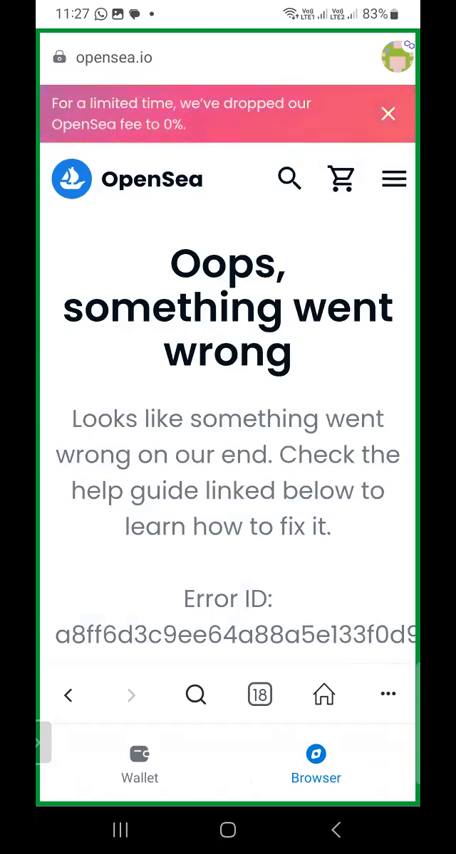
Leave the error page via the navigation menu's Account > Profile
click(394, 180)
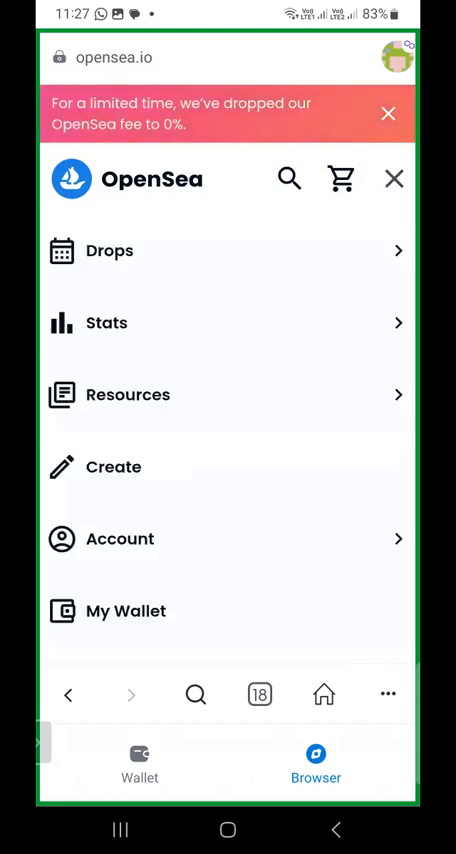
click(122, 540)
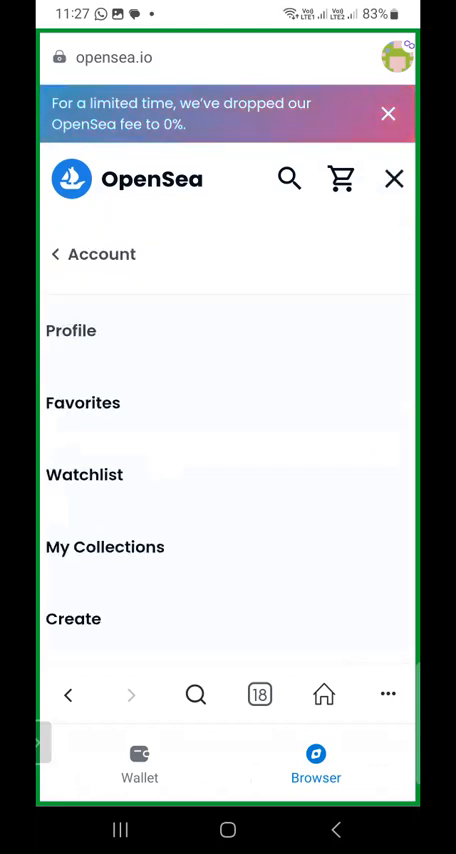
click(68, 330)
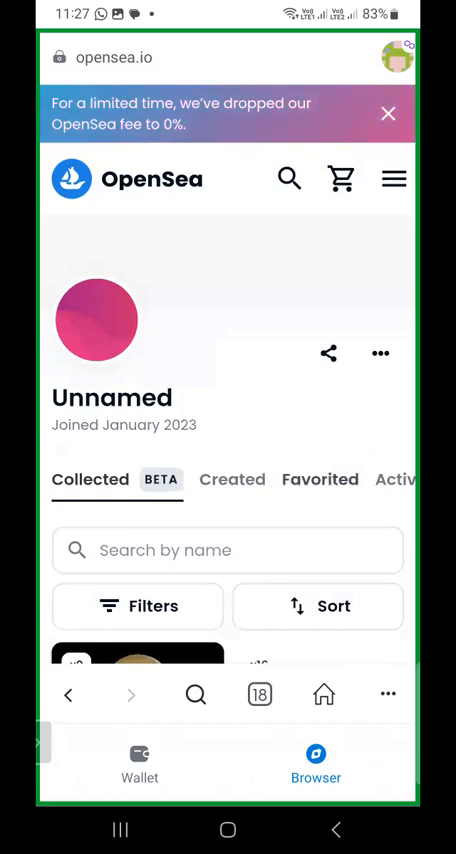
Scroll the Collected items back to Energy and down to its Sell panel with quantity 1
scroll(down, 3)
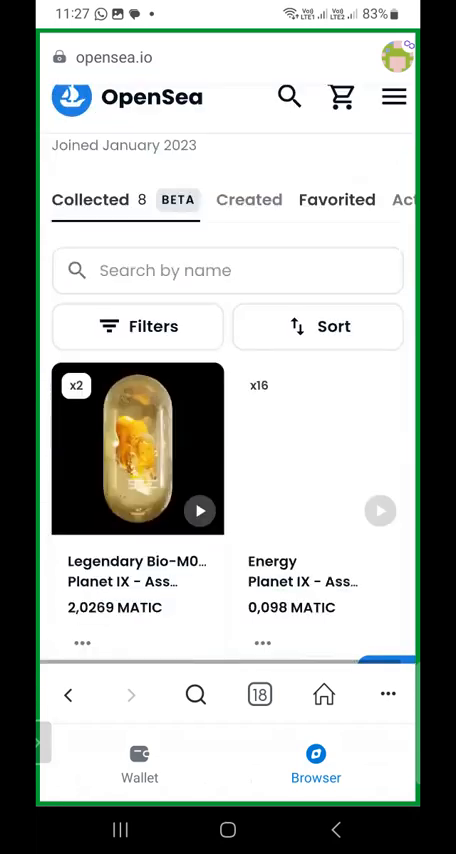
scroll(down, 3)
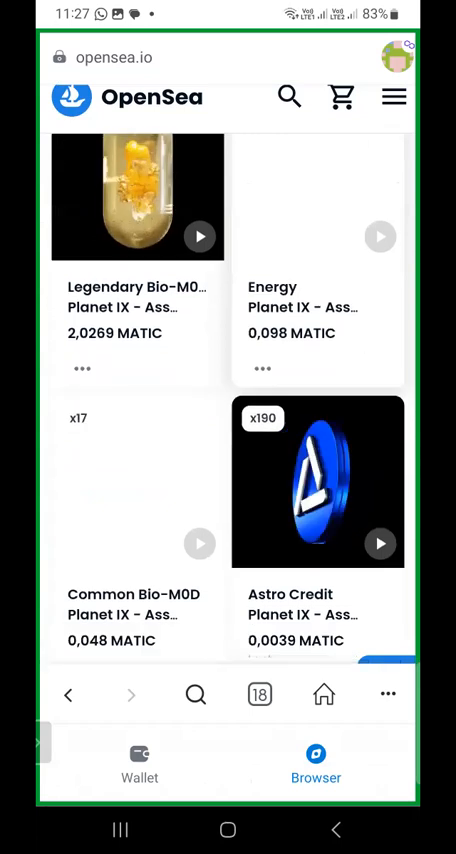
scroll(down, 3)
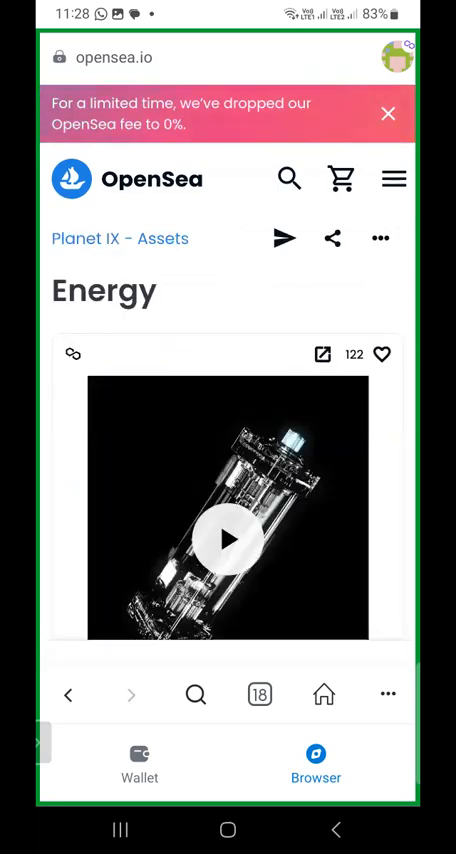
scroll(down, 3)
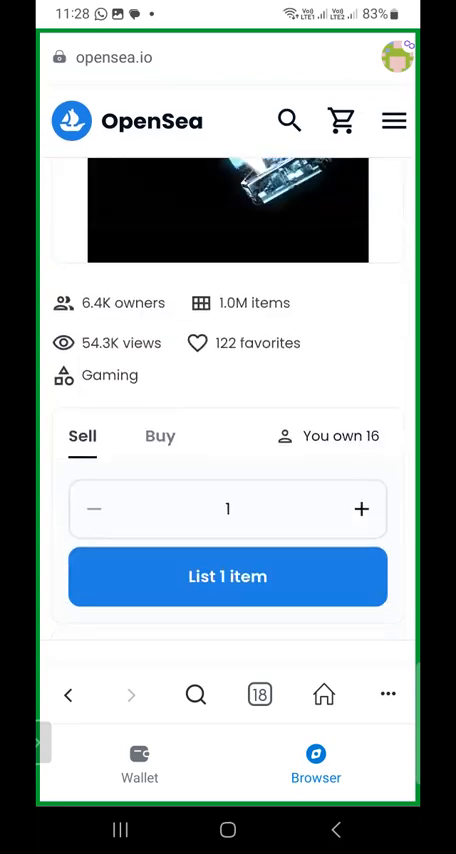
Start listing one Energy item and switch the price currency from ETH to MATIC
click(228, 508)
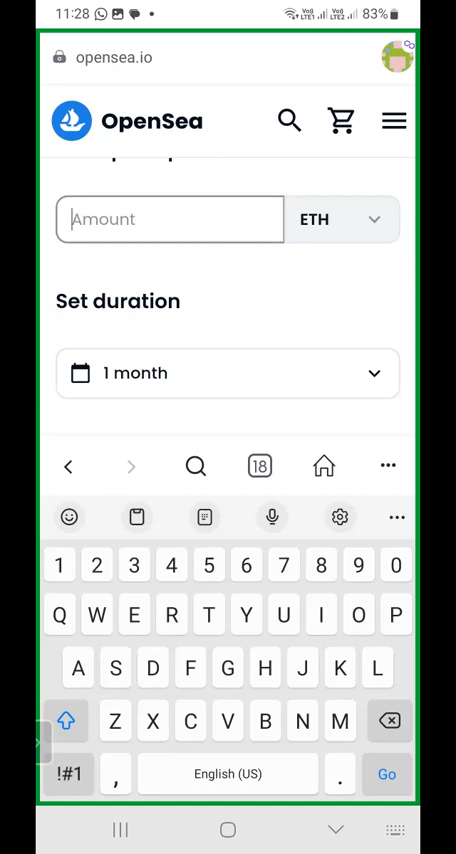
click(340, 220)
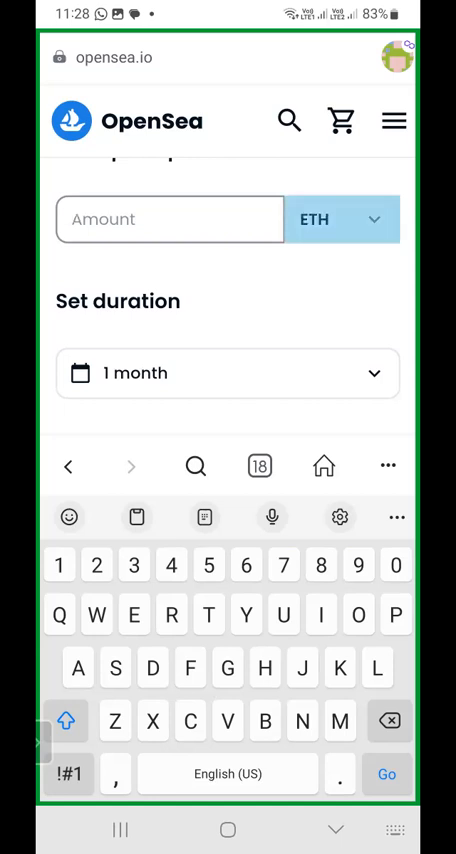
click(340, 220)
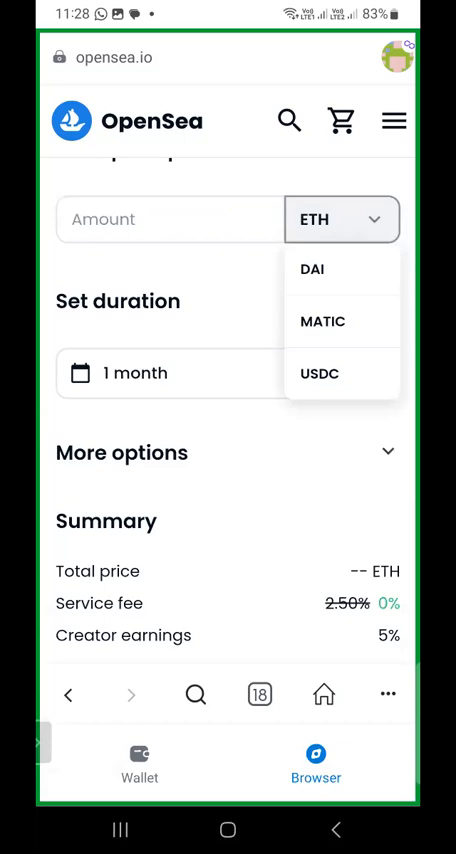
mouse_move(322, 320)
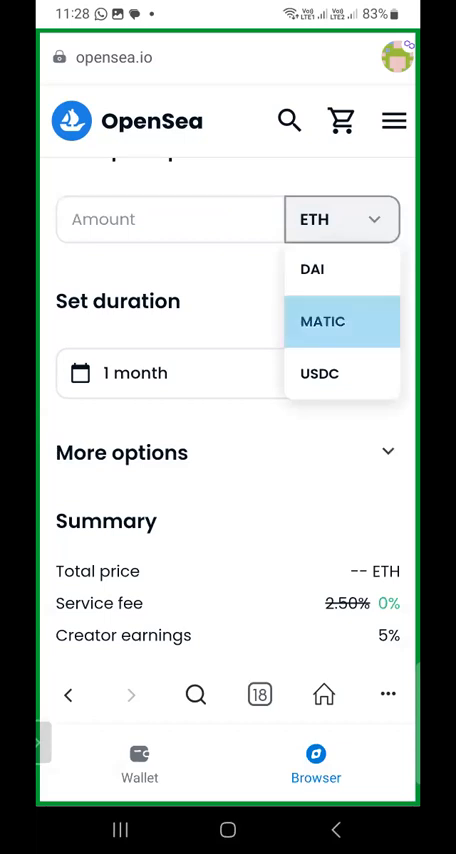
click(322, 320)
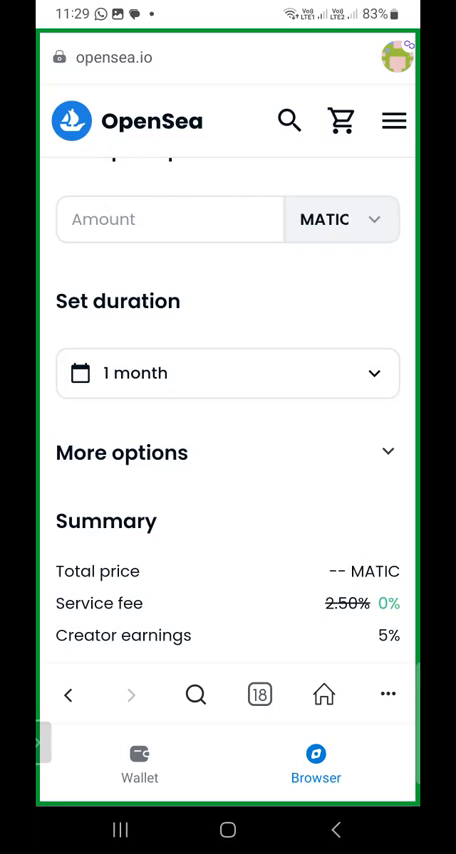
Enter a listing price of 0.097 MATIC, correcting a mistyped last digit
click(170, 220)
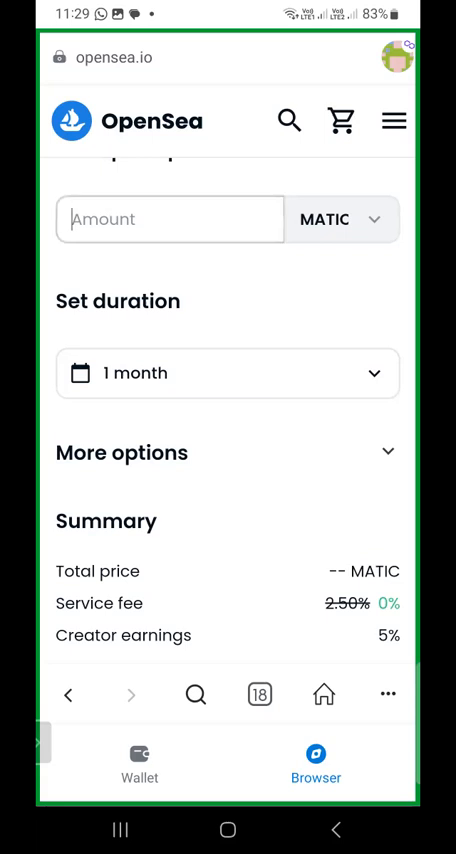
click(168, 220)
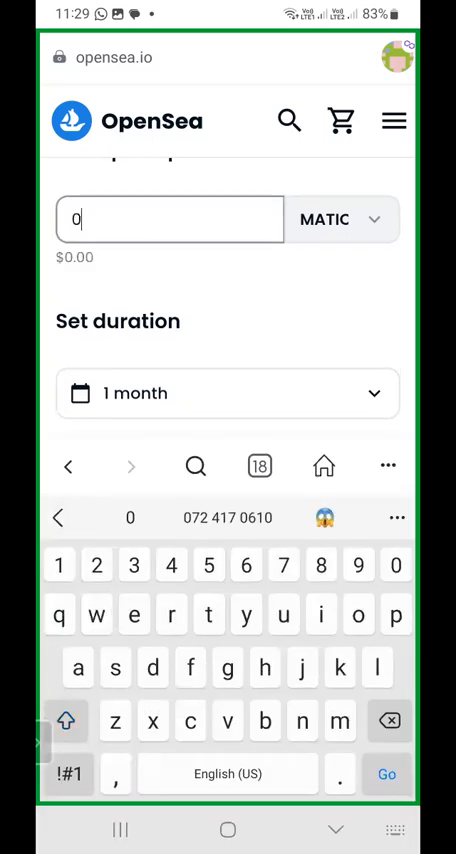
text(.)
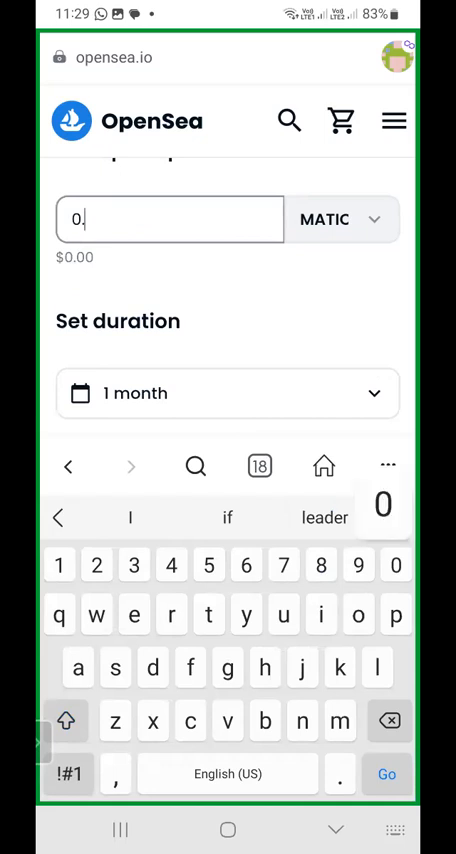
click(360, 564)
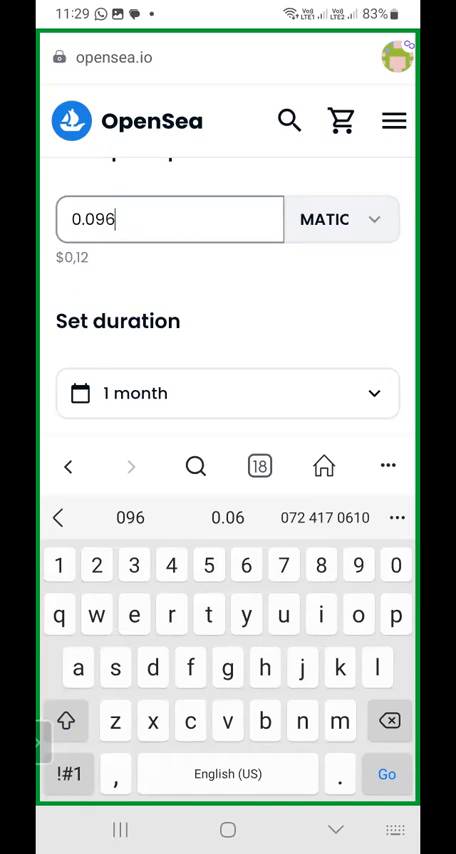
key(Backspace)
text(7)
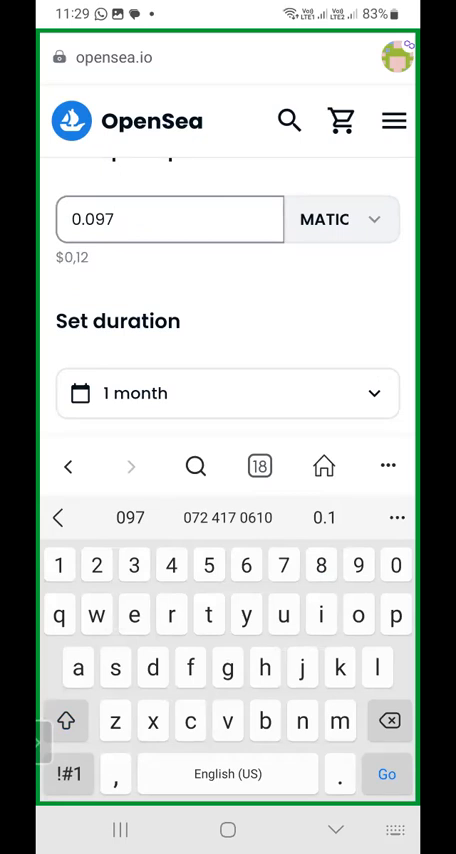
click(228, 392)
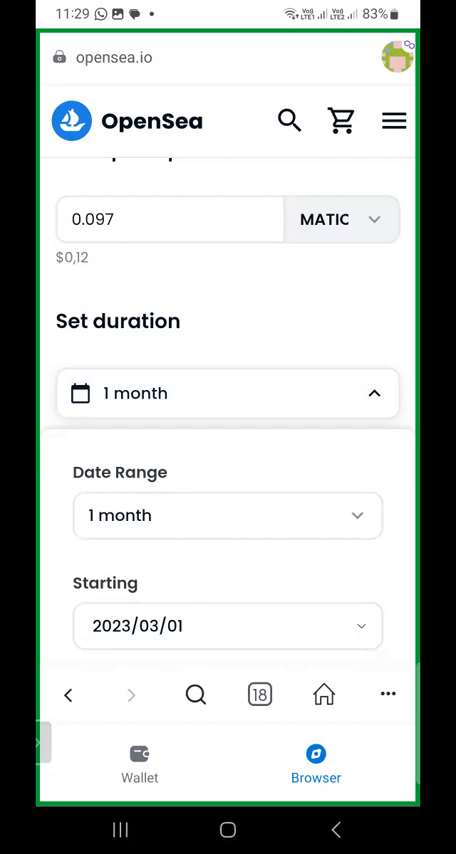
Choose 1 day from the Date Range options instead of 1 month
click(228, 516)
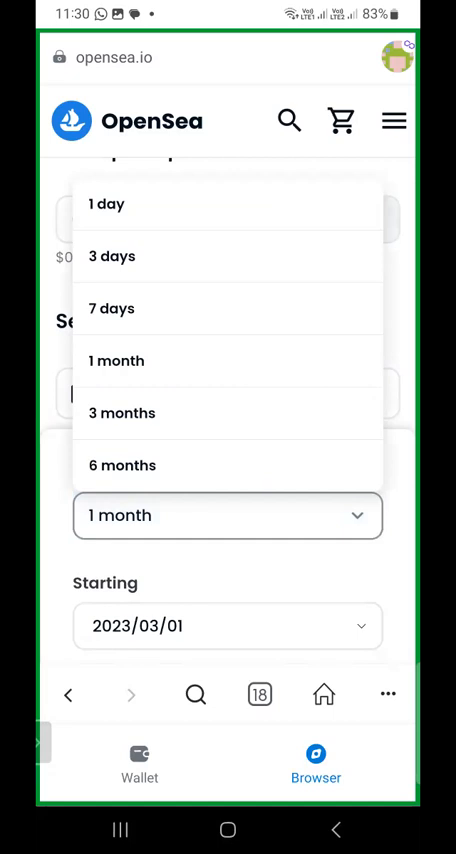
click(106, 204)
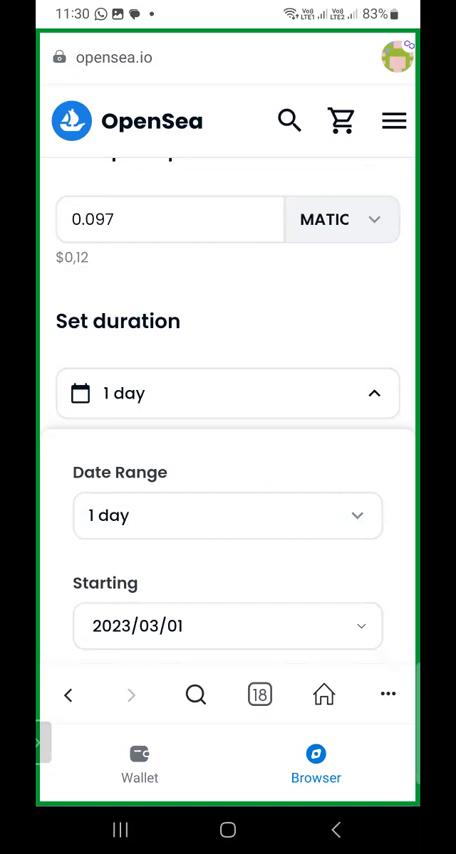
Review the calendar and Start Time clock, keeping the default 11:28 start for the 1-day listing
scroll(down, 3)
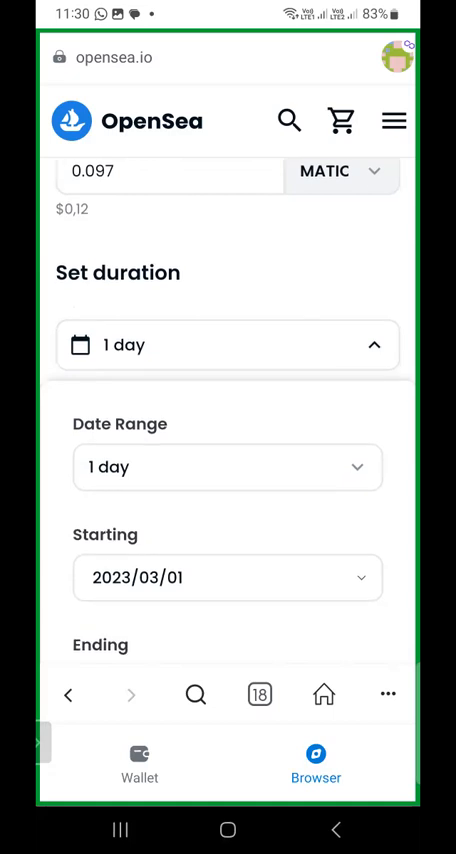
scroll(down, 3)
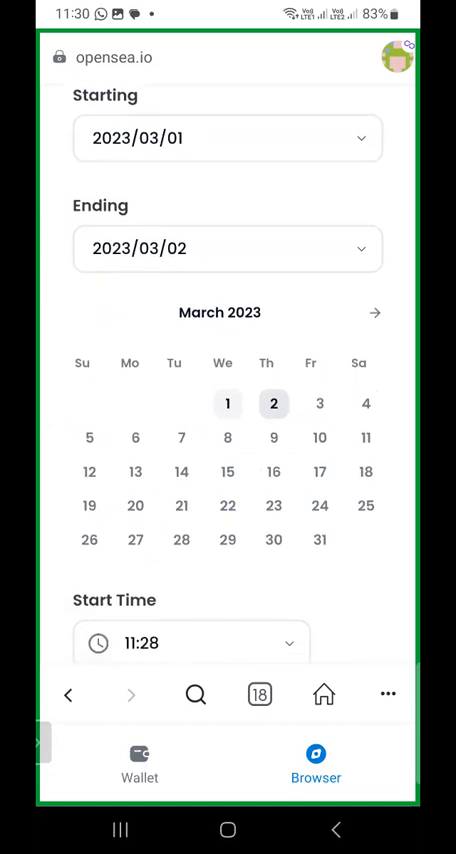
scroll(down, 3)
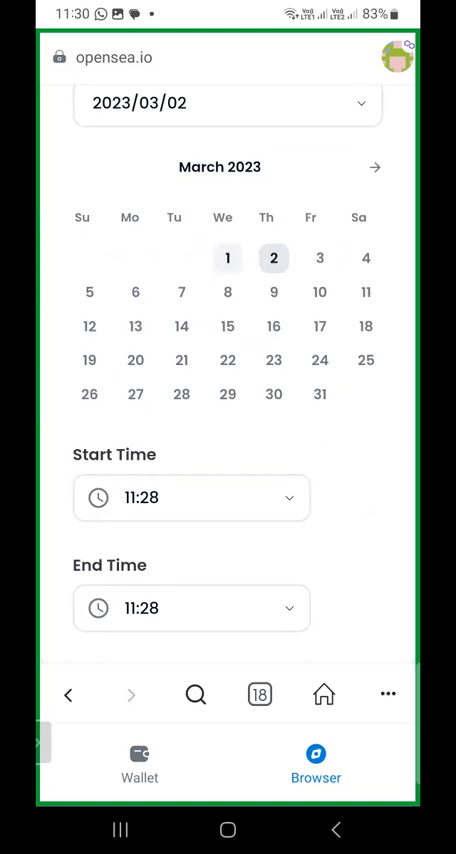
click(190, 498)
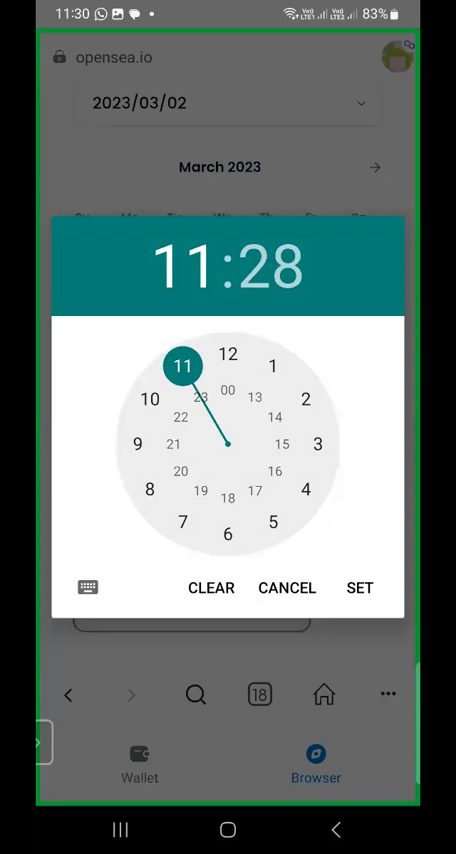
click(360, 588)
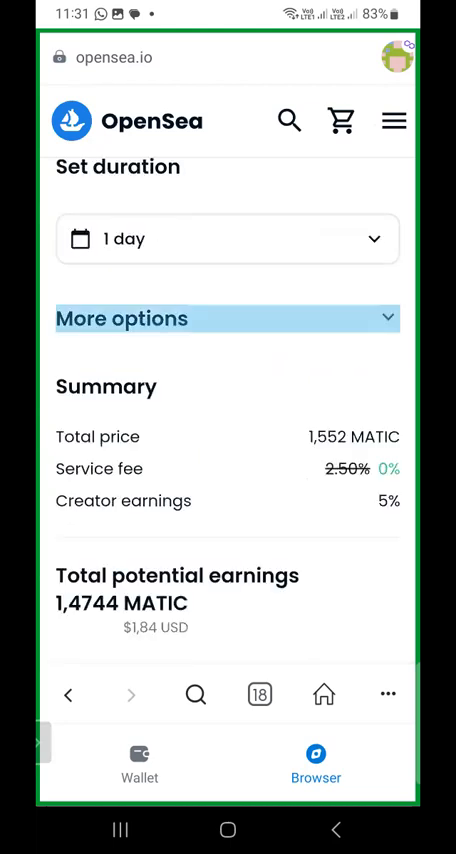
Submit the 0.097 MATIC listing with Complete listing, bringing up the wallet confirmation
scroll(down, 3)
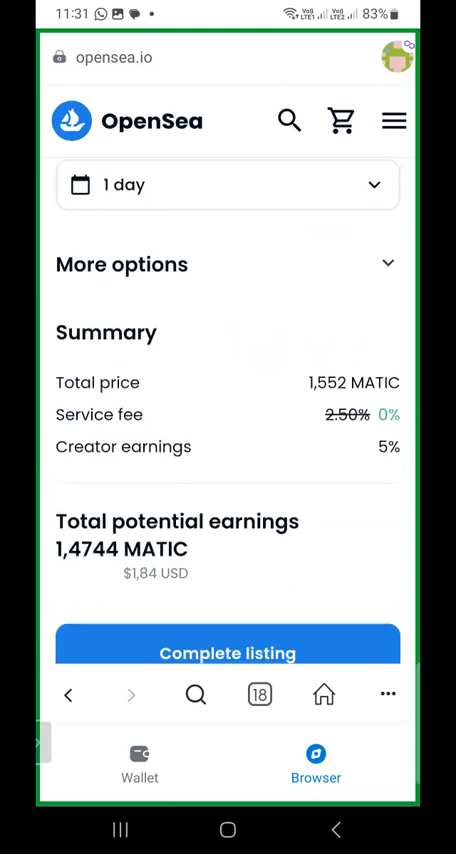
scroll(down, 3)
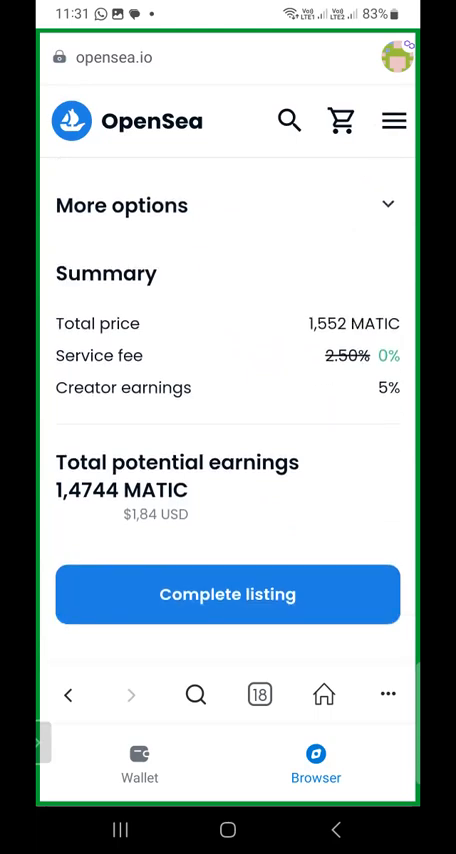
click(228, 594)
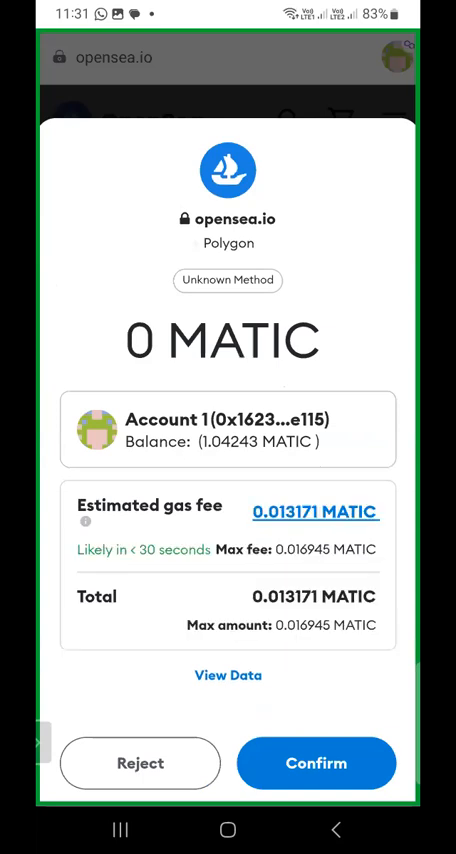
Confirm the 0 MATIC Polygon transaction from opensea.io in MetaMask
click(316, 764)
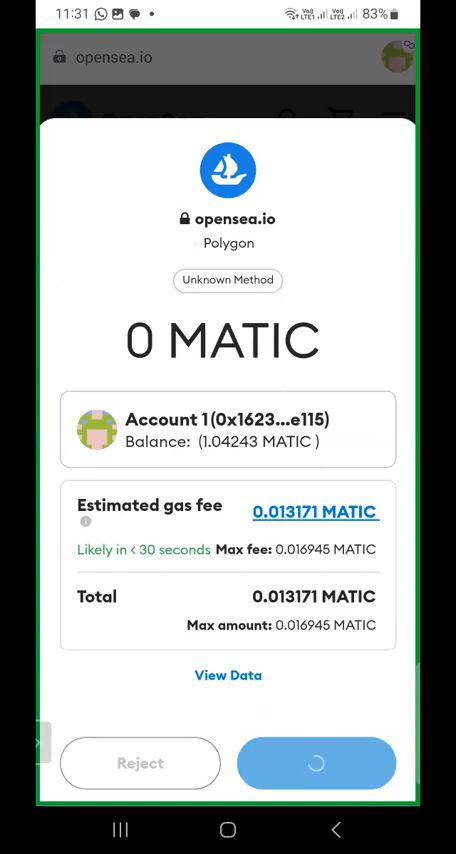
click(316, 764)
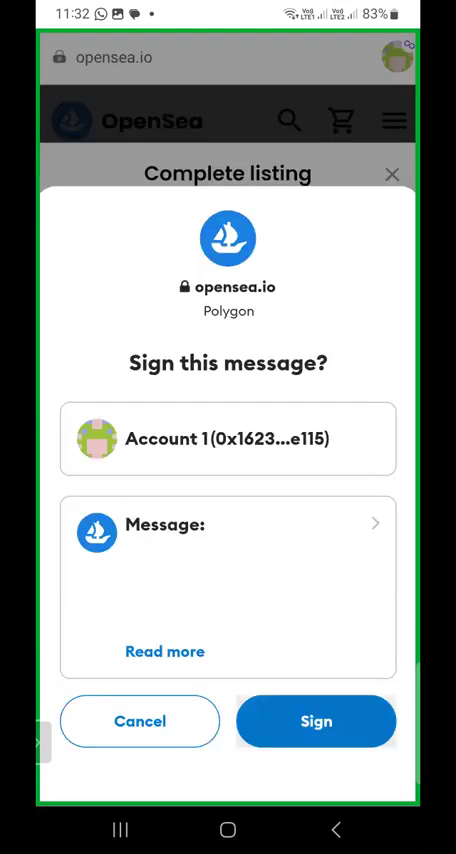
Sign the opensea.io listing message, then play the Energy NFT animation on its asset page
click(316, 720)
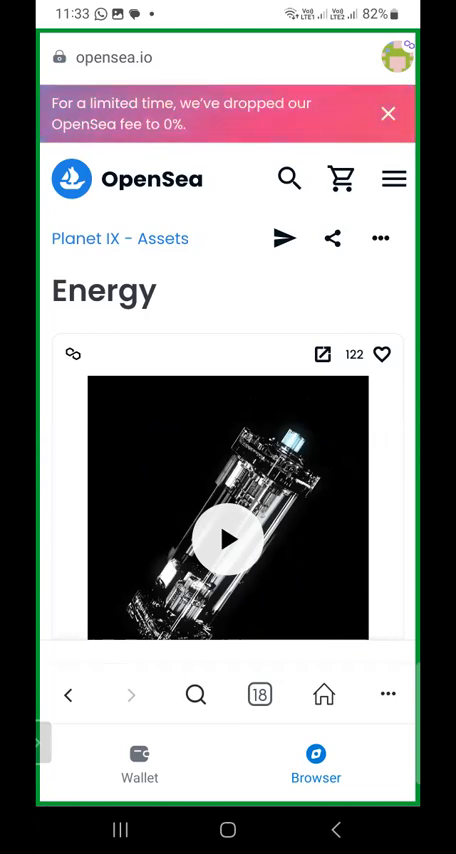
click(228, 536)
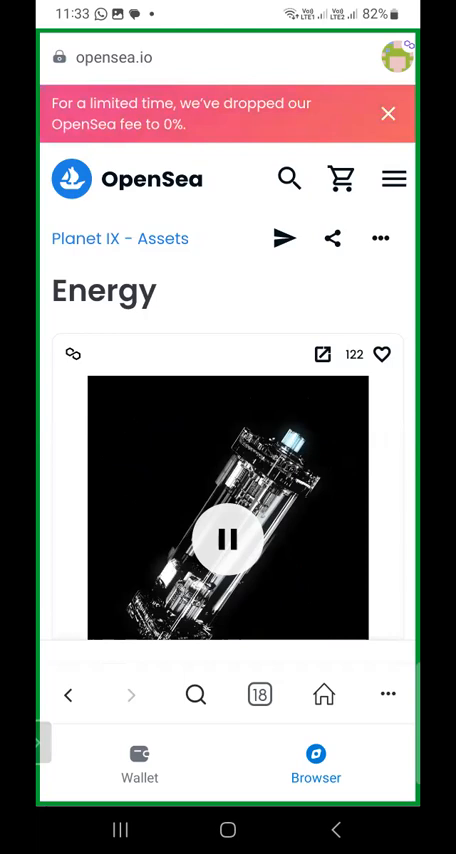